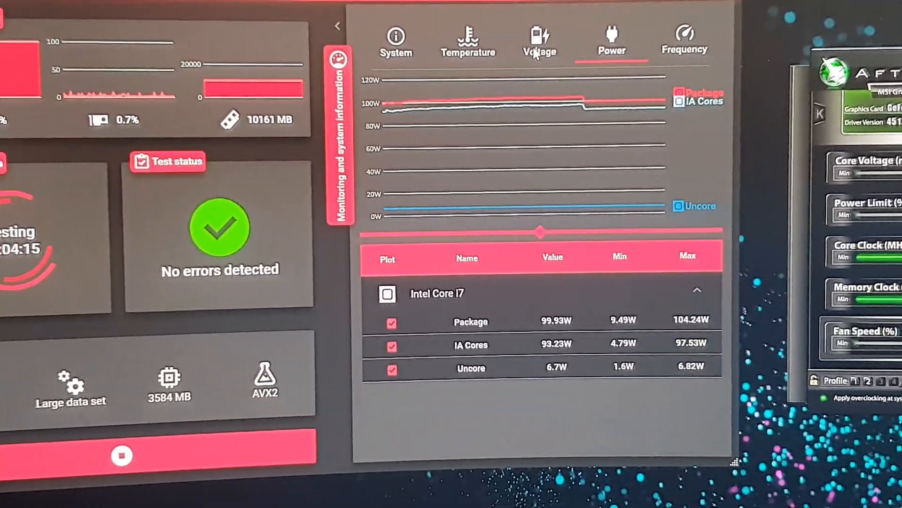
Switch the monitoring panel through Voltage, Power and Temperature readings during the running test
{"action": "left_click", "coordinate": [539, 37]}
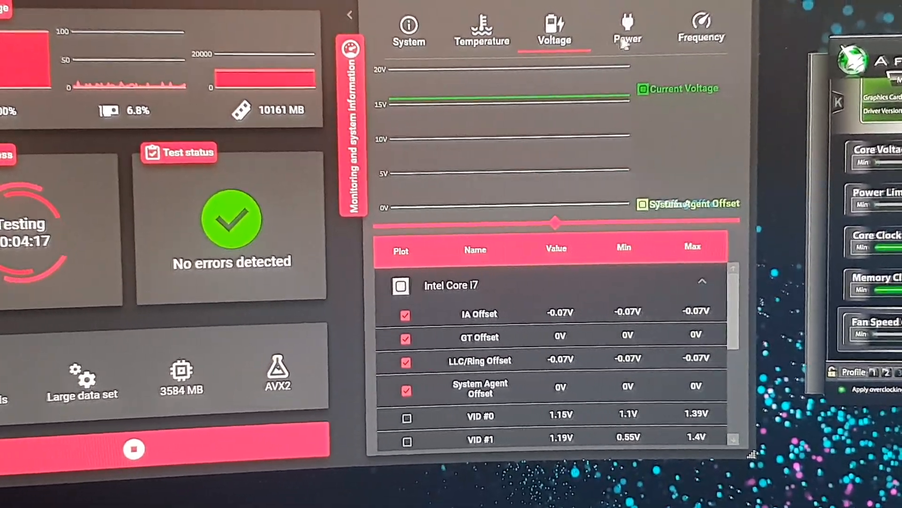
{"action": "left_click", "coordinate": [627, 29]}
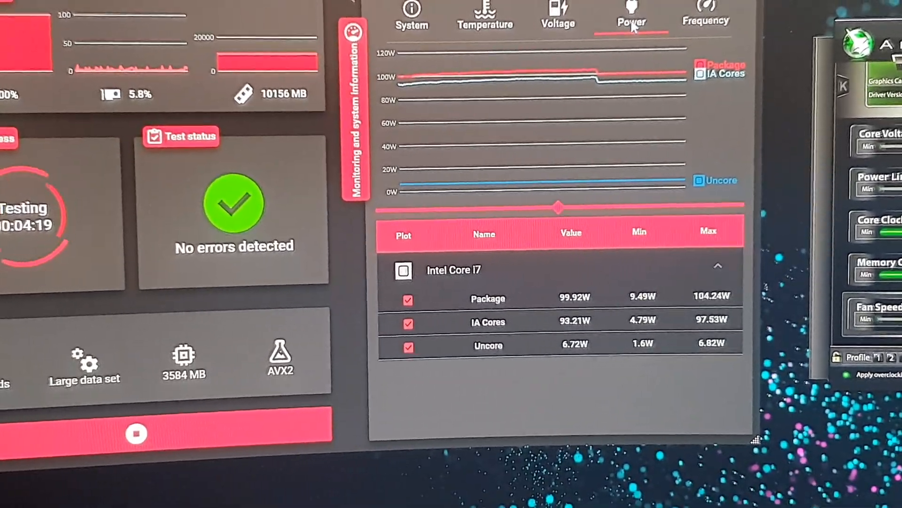
{"action": "left_click", "coordinate": [485, 14]}
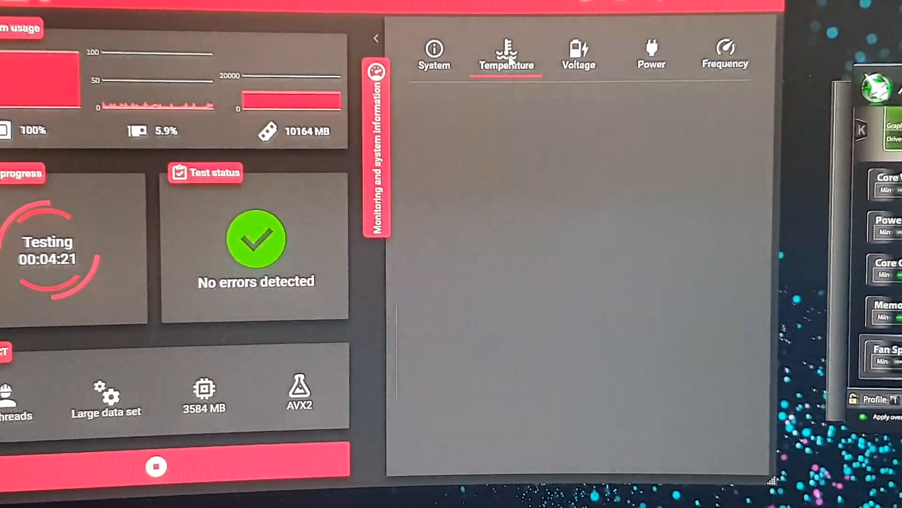
Inspect the per-core CPU temperatures, then return to the Voltage readings
{"action": "left_click", "coordinate": [507, 55]}
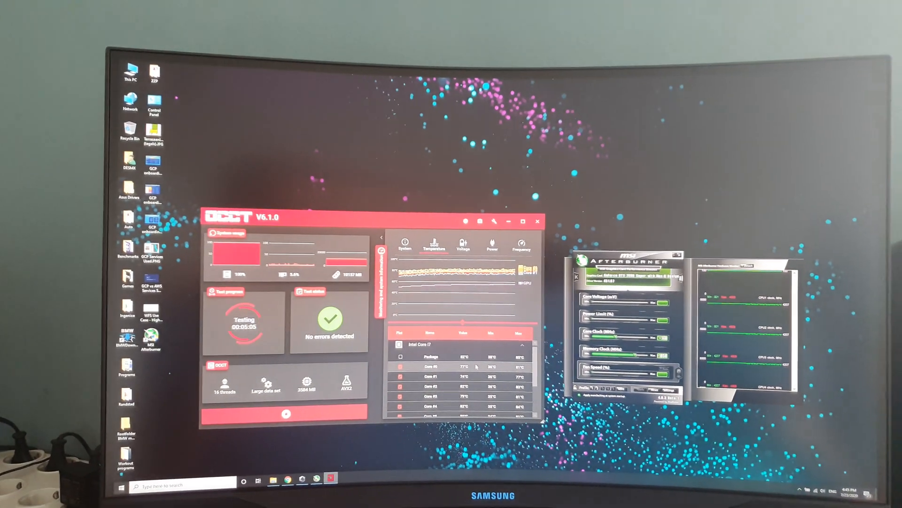
{"action": "left_click", "coordinate": [485, 233]}
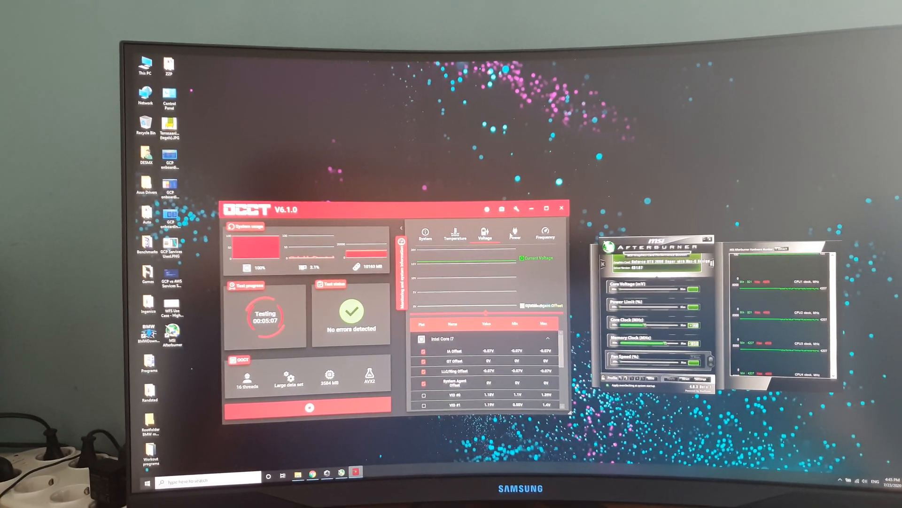